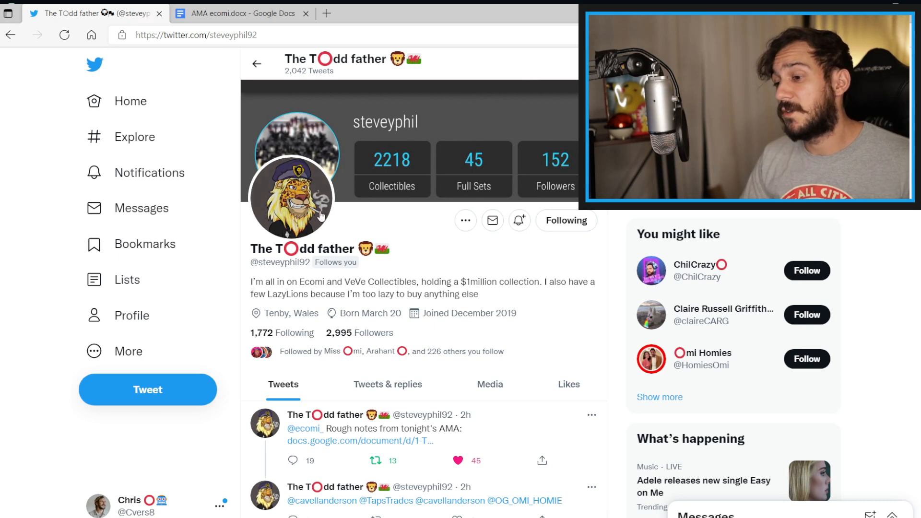
pyautogui.moveTo(415, 219)
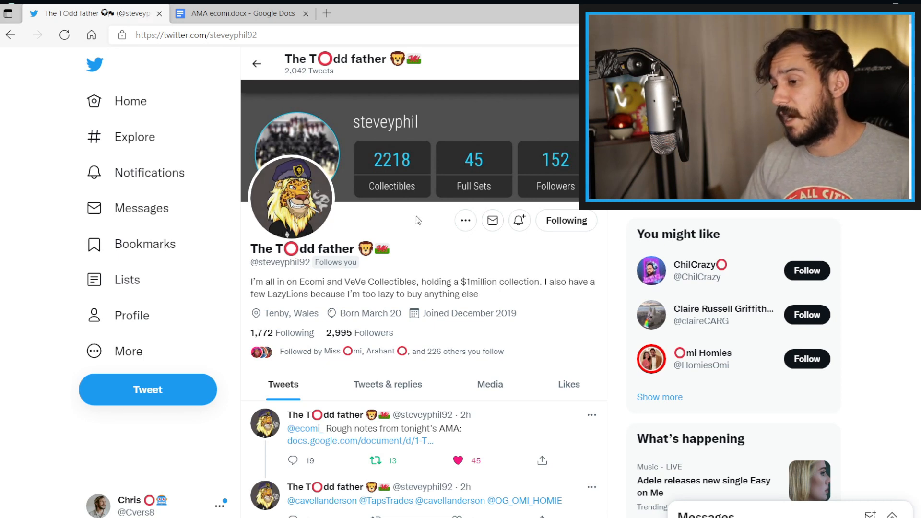
pyautogui.moveTo(441, 265)
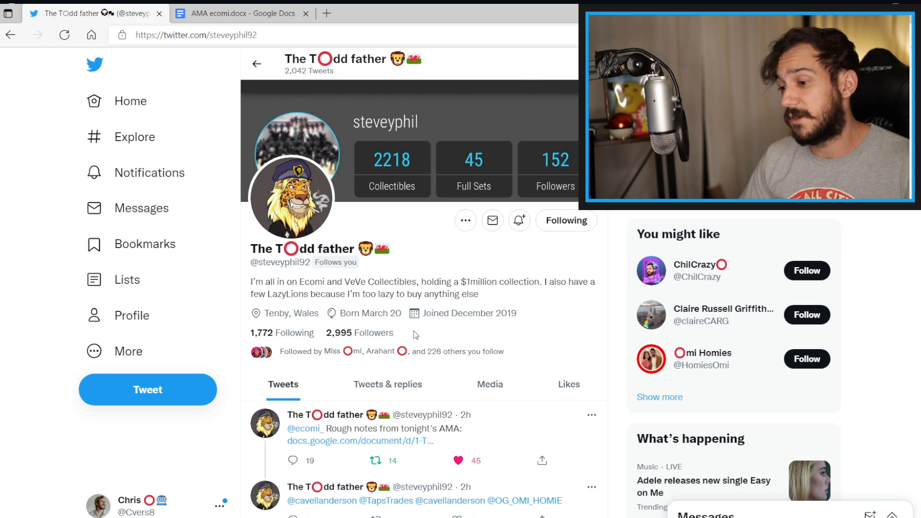
pyautogui.moveTo(432, 328)
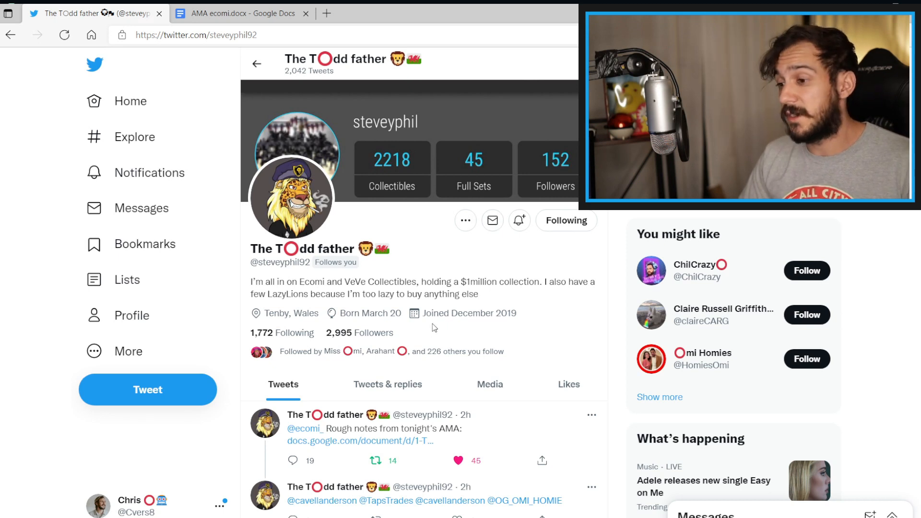
# Switch to the AMA ecomi.docx document and scroll down to the Omi Utility article heading.
pyautogui.scroll(-3)
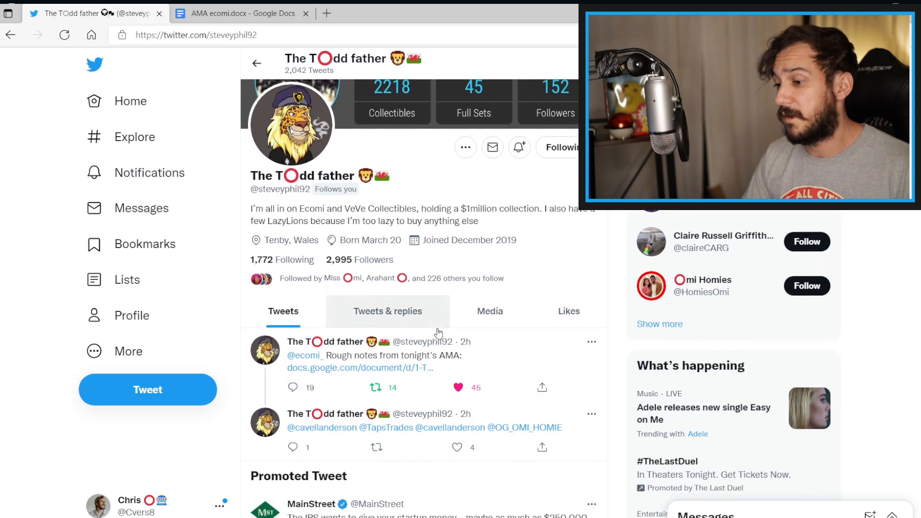
pyautogui.scroll(3)
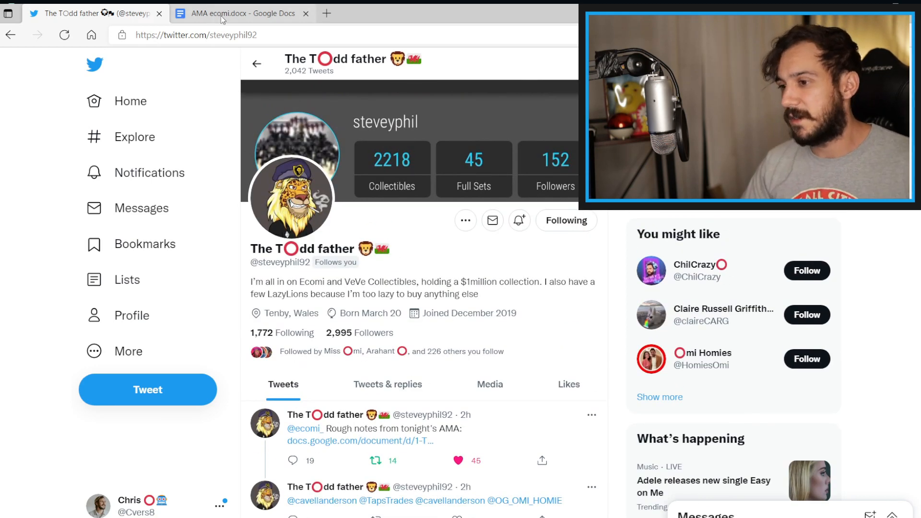
pyautogui.click(241, 12)
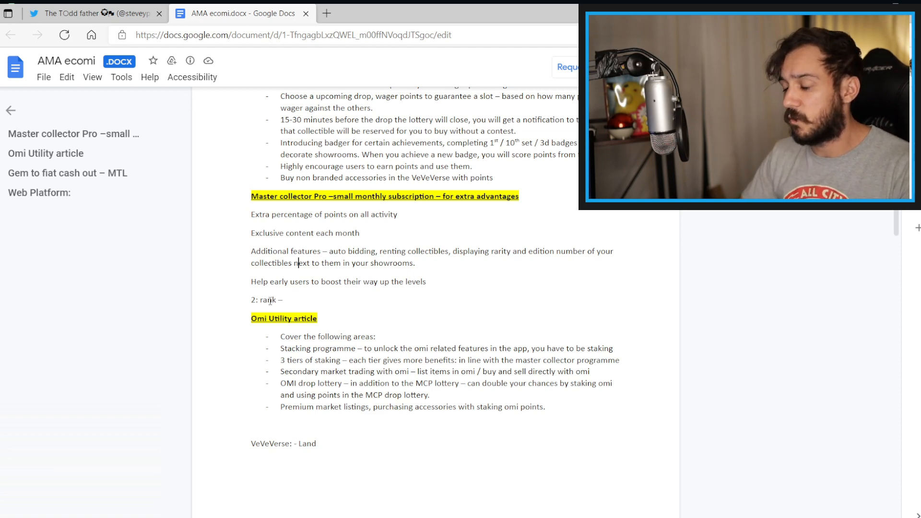
pyautogui.scroll(-3)
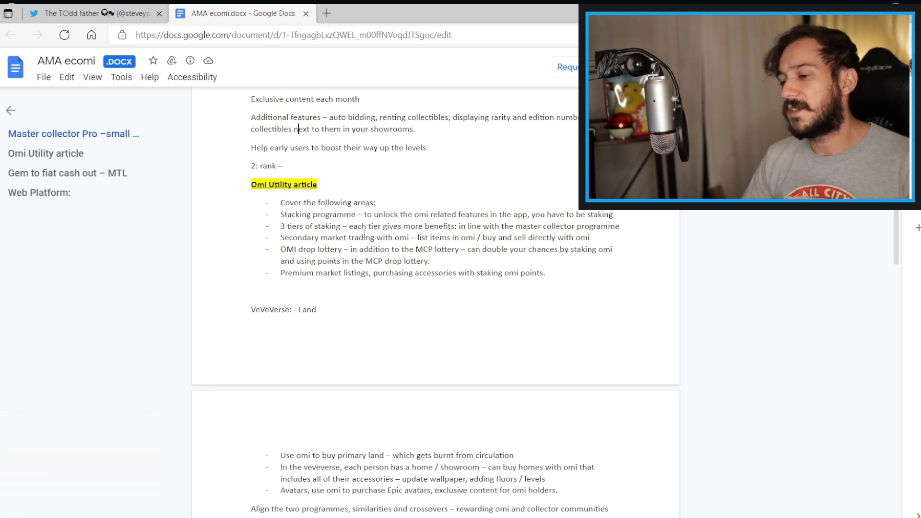
pyautogui.scroll(3)
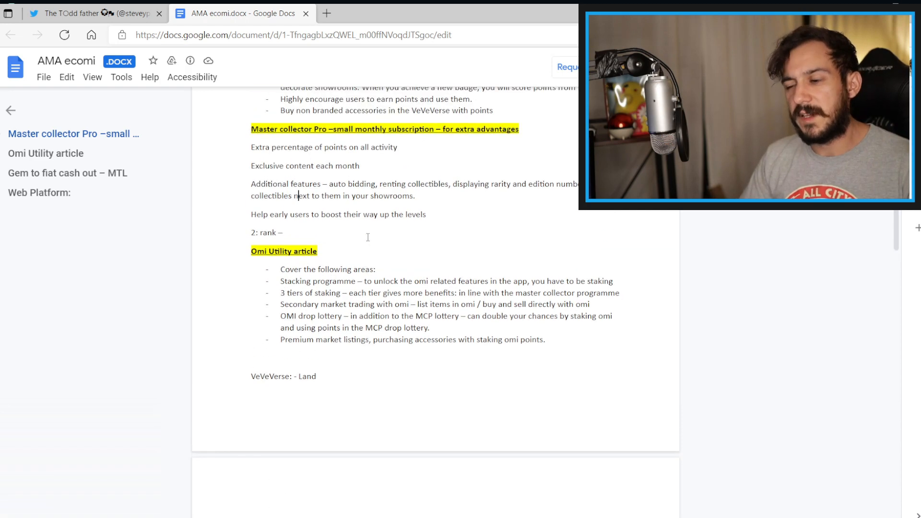
pyautogui.scroll(3)
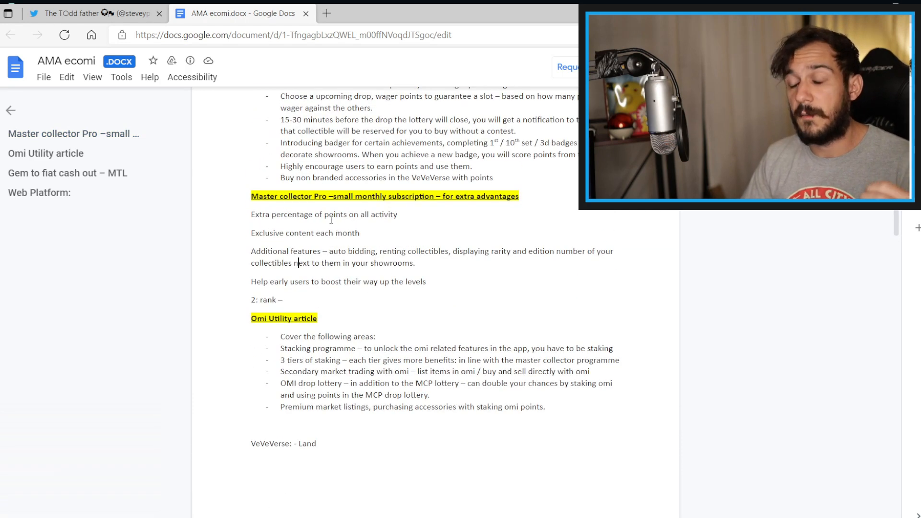
pyautogui.scroll(-3)
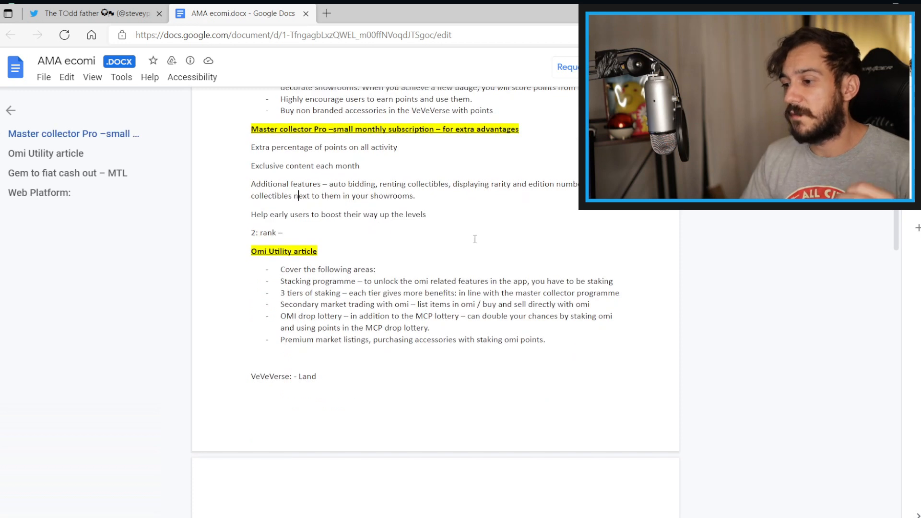
pyautogui.moveTo(482, 294)
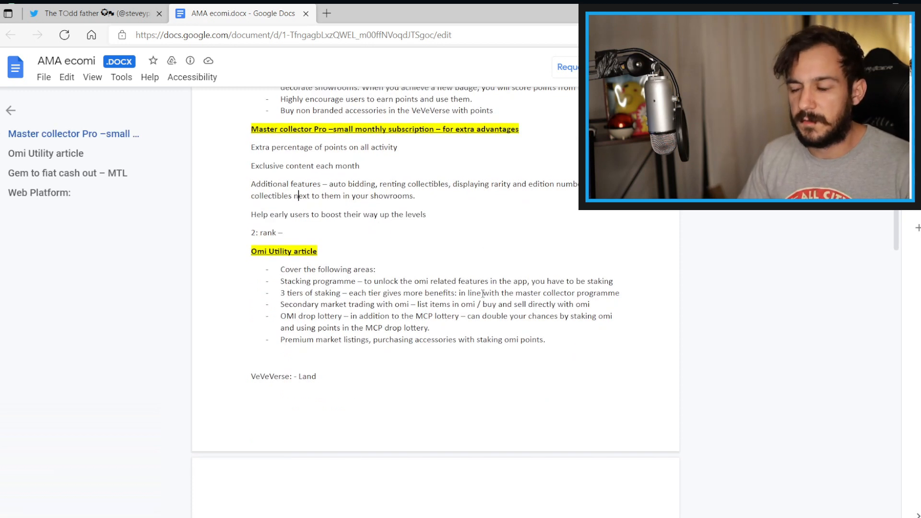
pyautogui.scroll(-3)
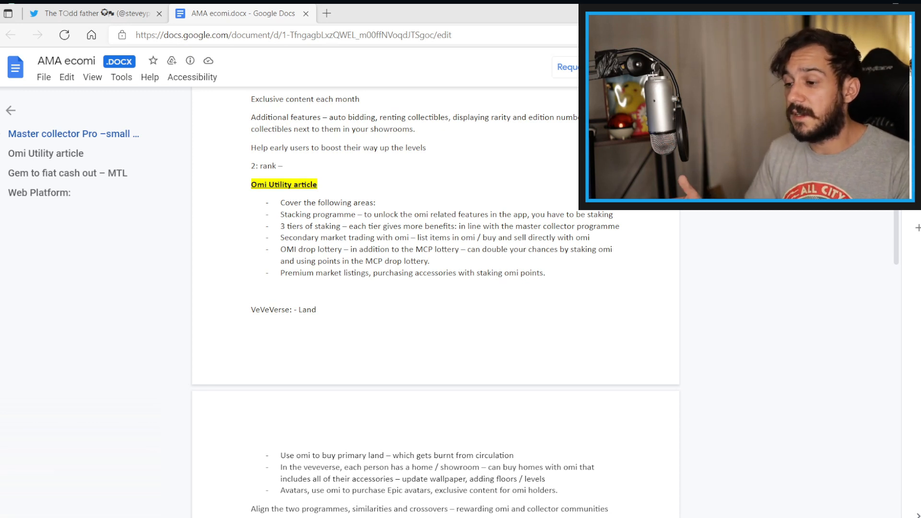
# Scroll up to the 'Roll out the MCP fully over the next few months' heading and its two parts.
pyautogui.scroll(3)
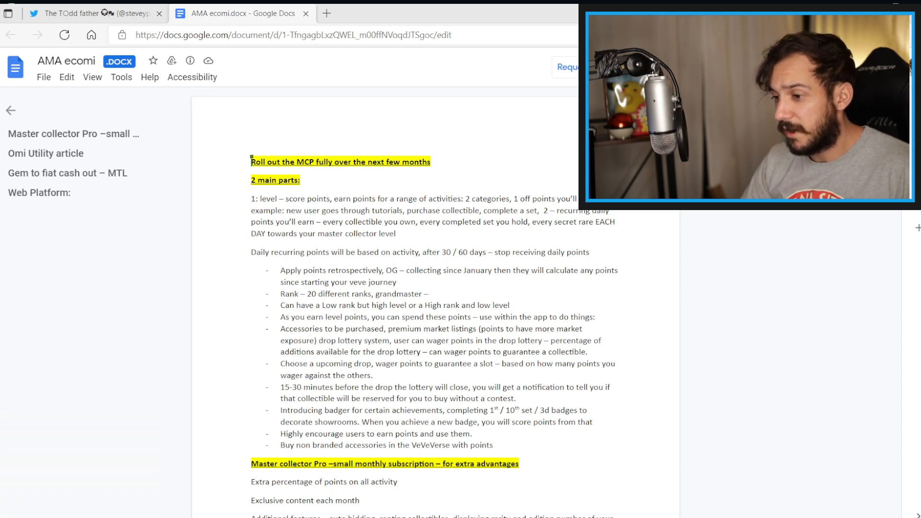
# Scroll down to the Master collector Pro extra features and the drop lottery passage.
pyautogui.scroll(-3)
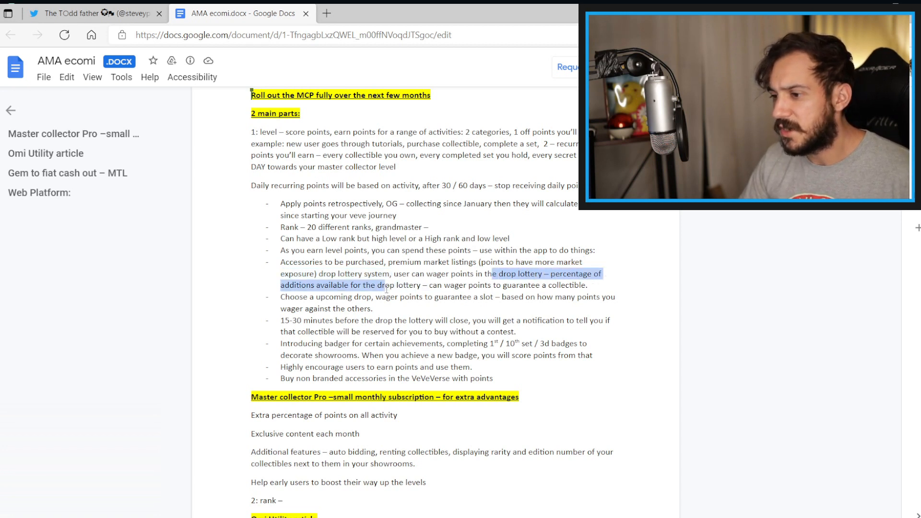
pyautogui.click(428, 285)
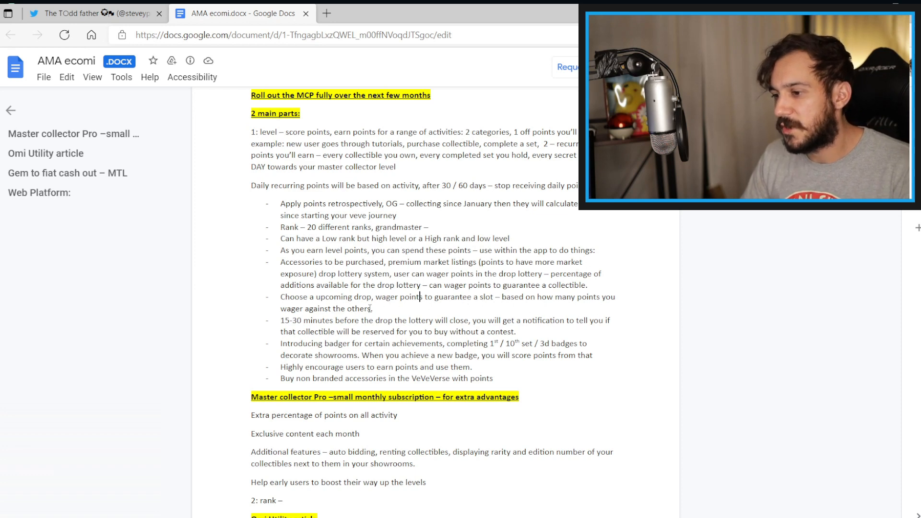
# Scroll down past the badge achievements point until the Omi Utility bullet list is fully visible.
pyautogui.scroll(-3)
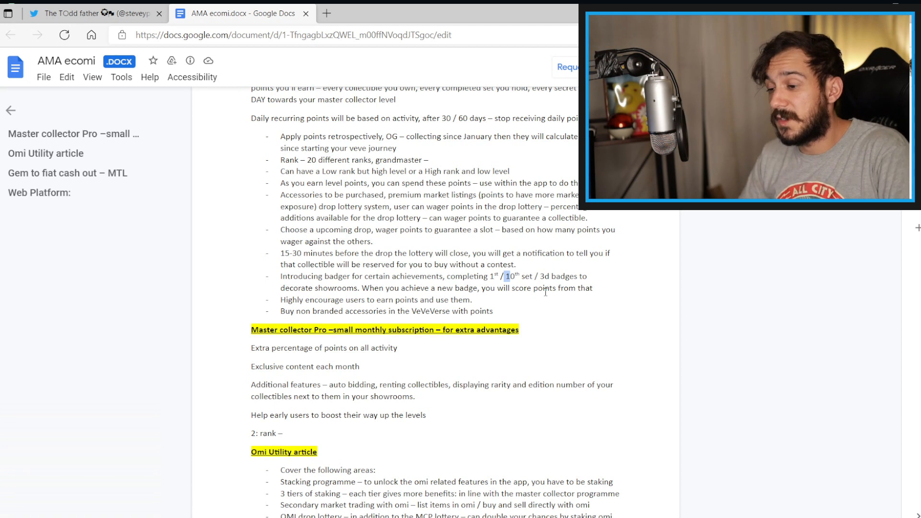
pyautogui.moveTo(304, 322)
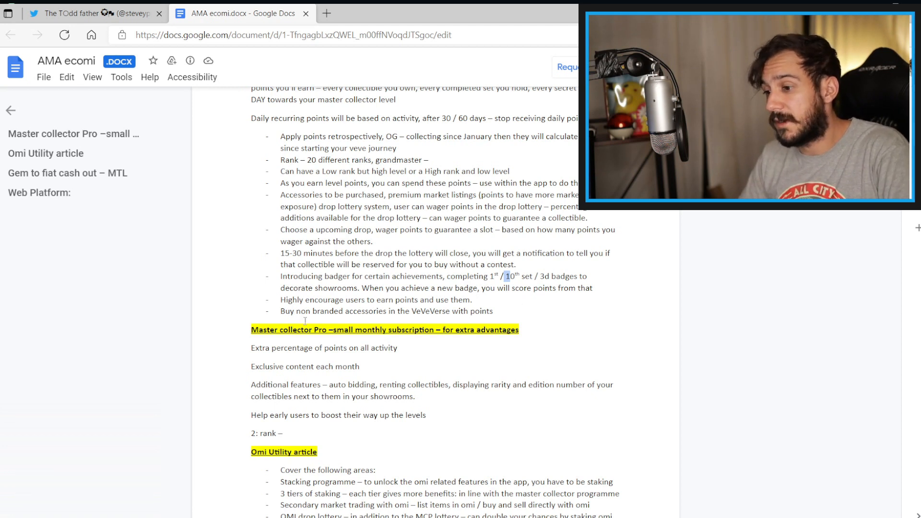
pyautogui.moveTo(304, 301)
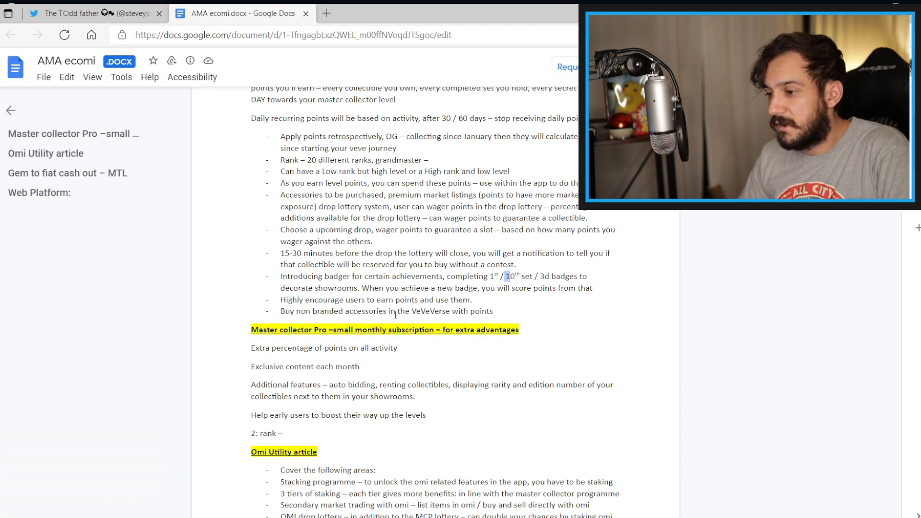
pyautogui.scroll(-3)
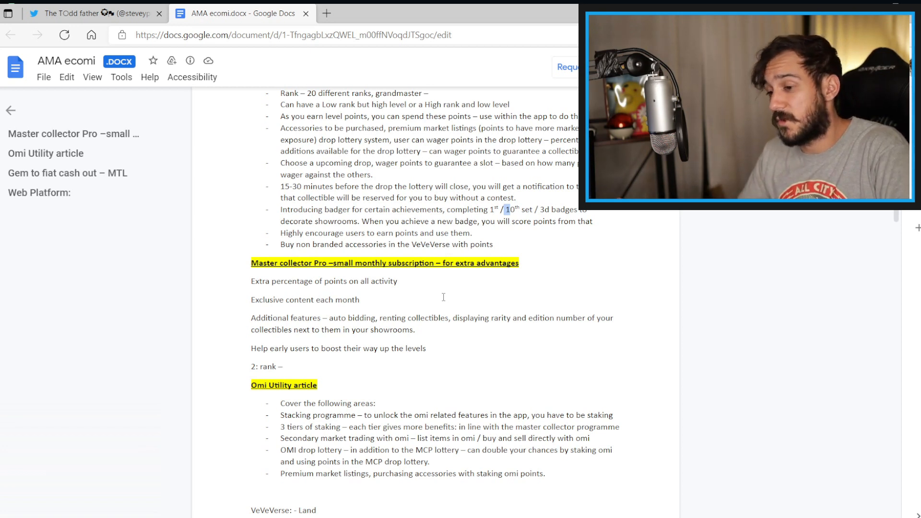
pyautogui.scroll(-3)
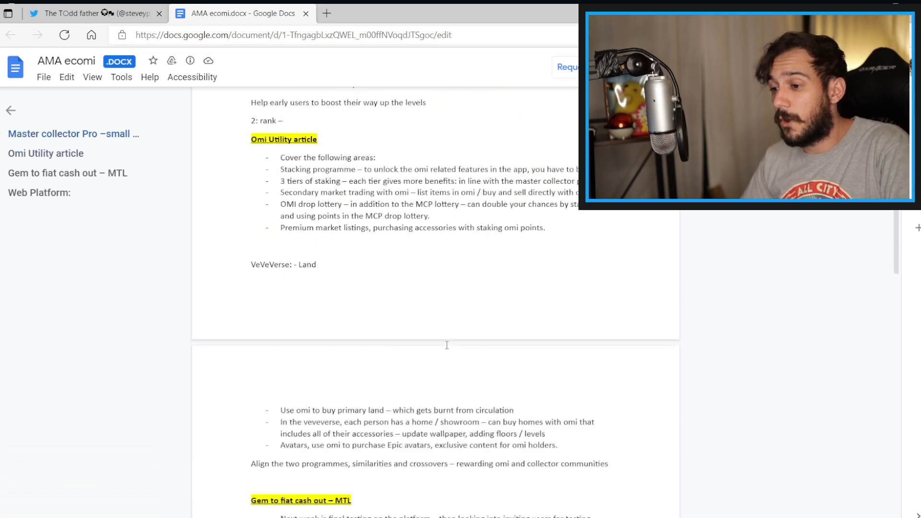
pyautogui.scroll(3)
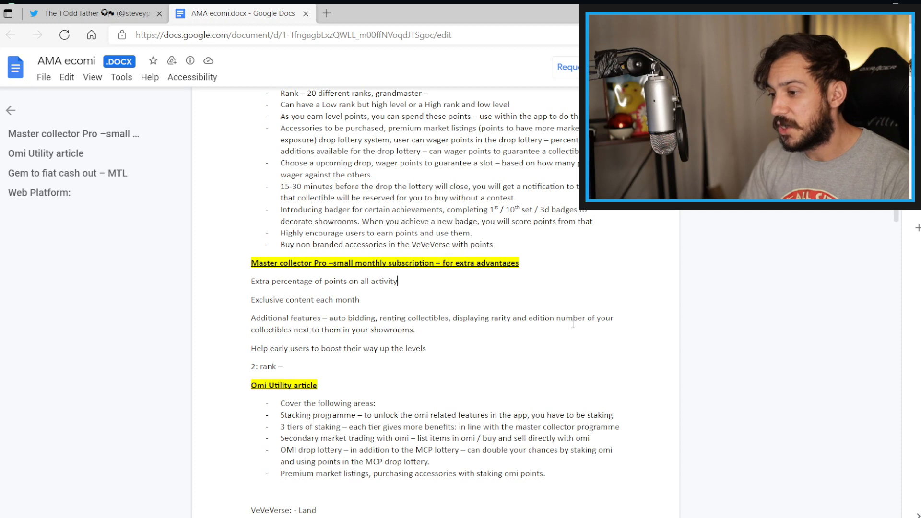
pyautogui.moveTo(367, 319)
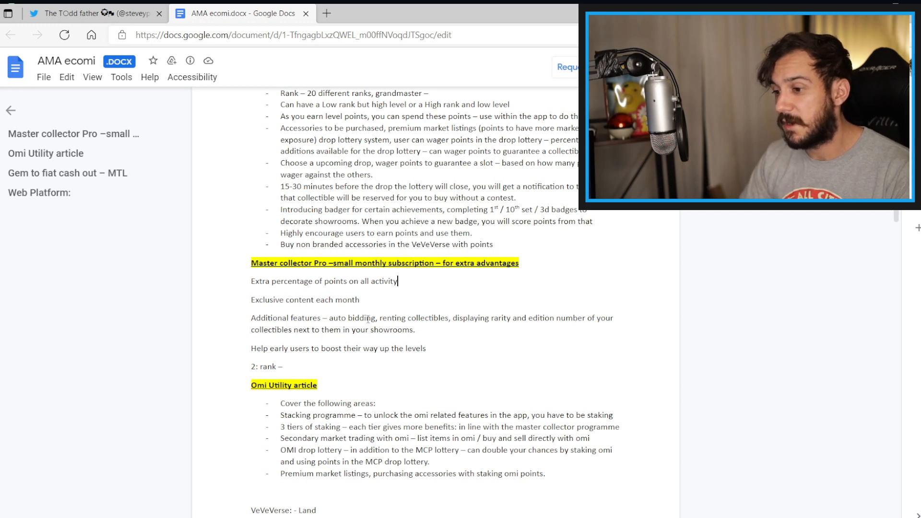
pyautogui.moveTo(244, 349)
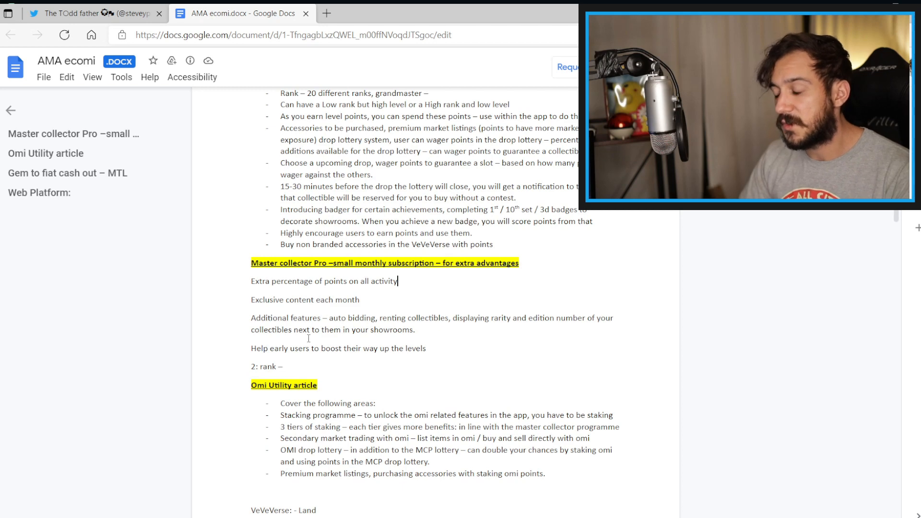
pyautogui.scroll(-3)
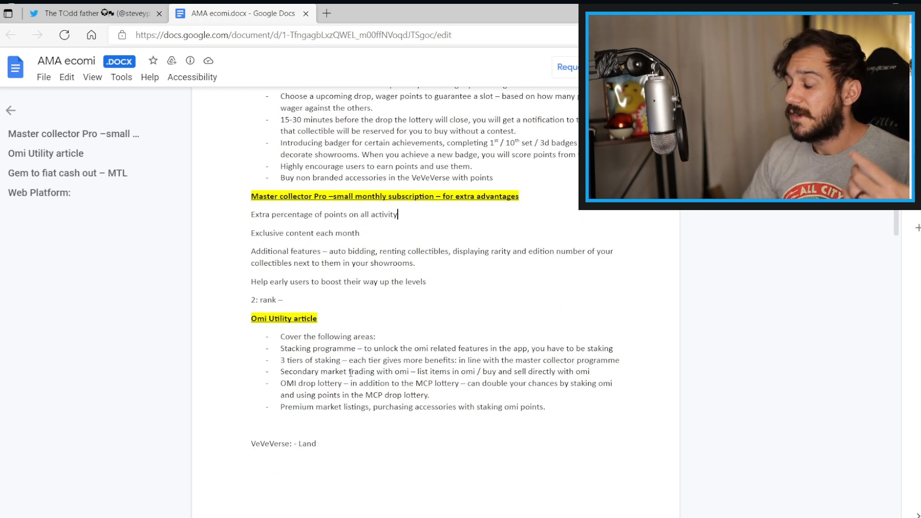
pyautogui.scroll(3)
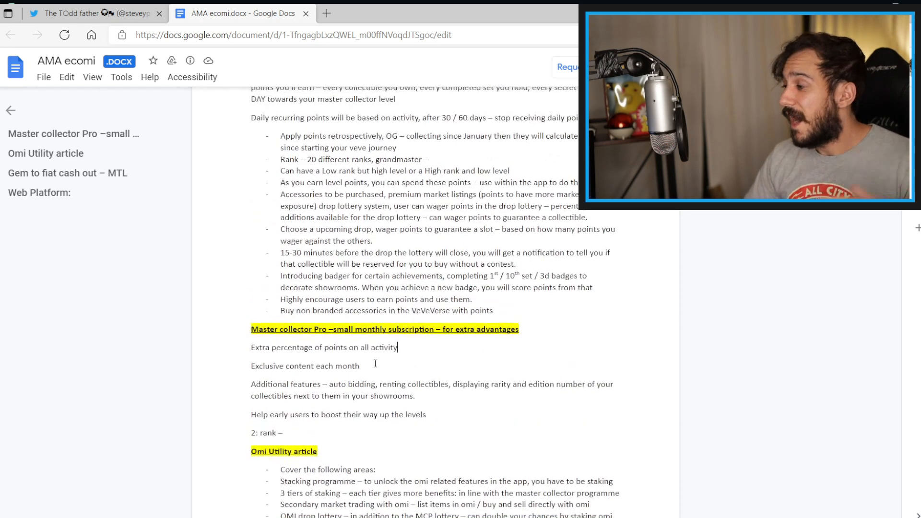
pyautogui.scroll(3)
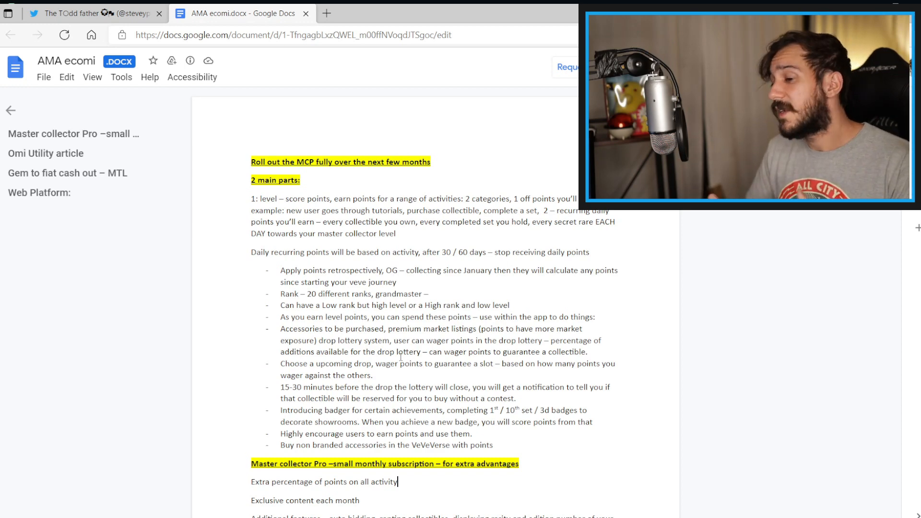
pyautogui.scroll(-3)
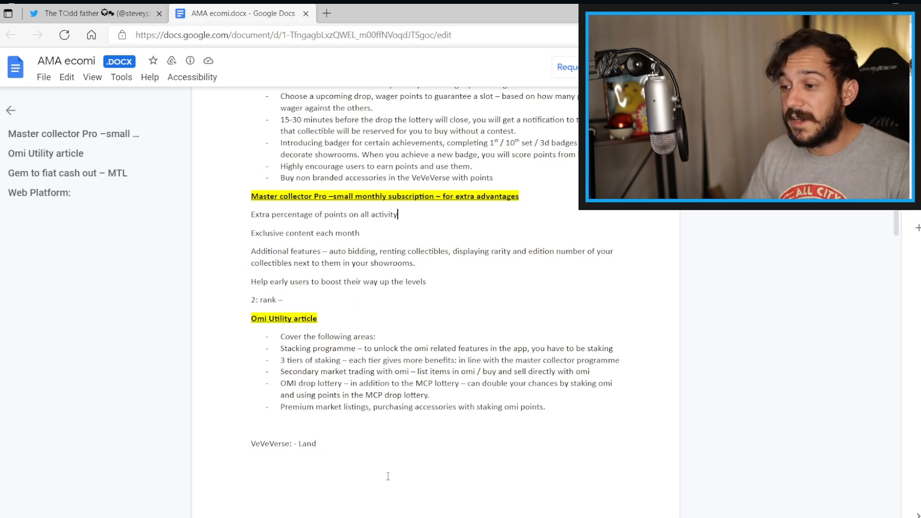
pyautogui.scroll(3)
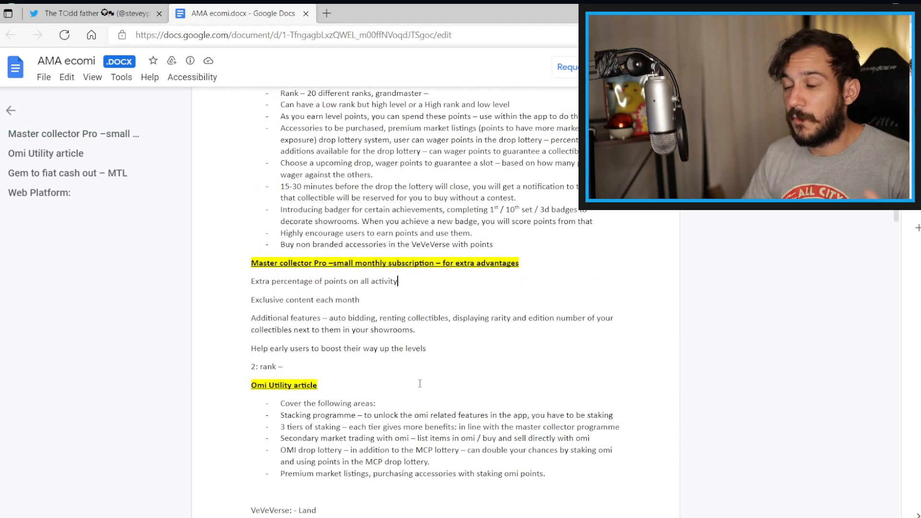
pyautogui.scroll(-3)
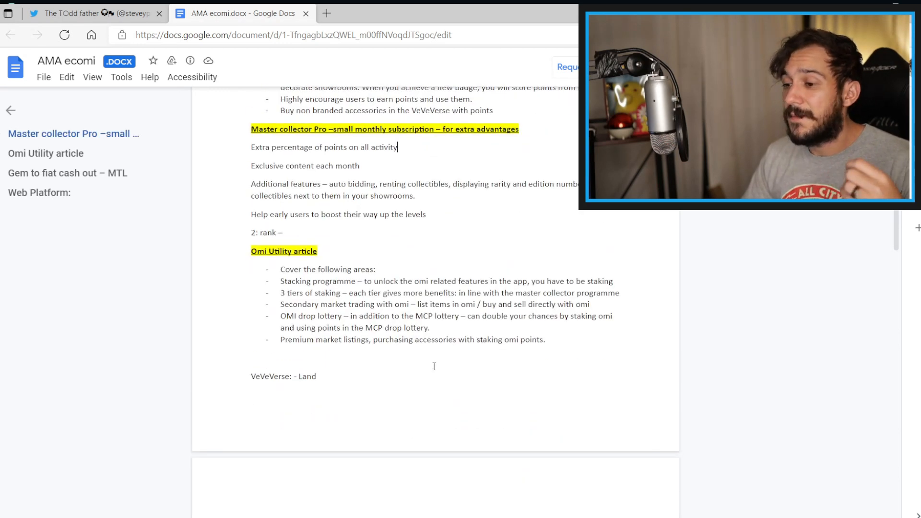
pyautogui.scroll(3)
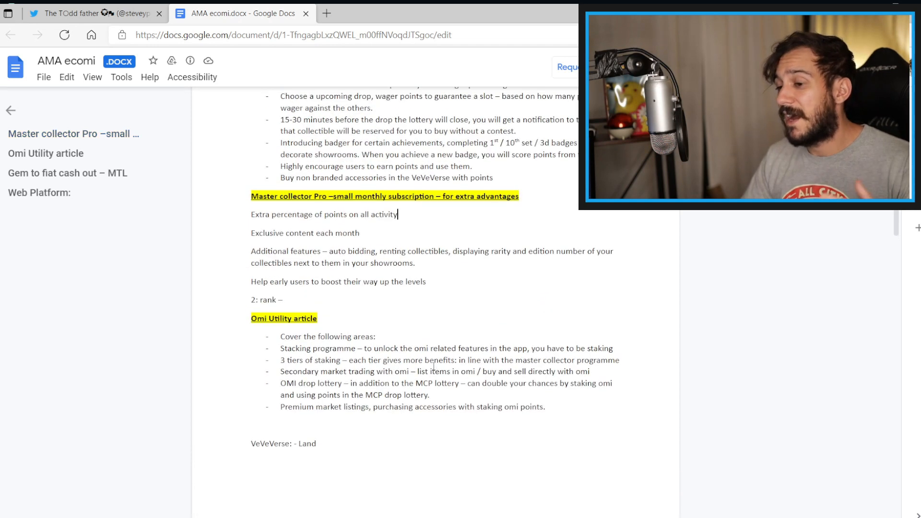